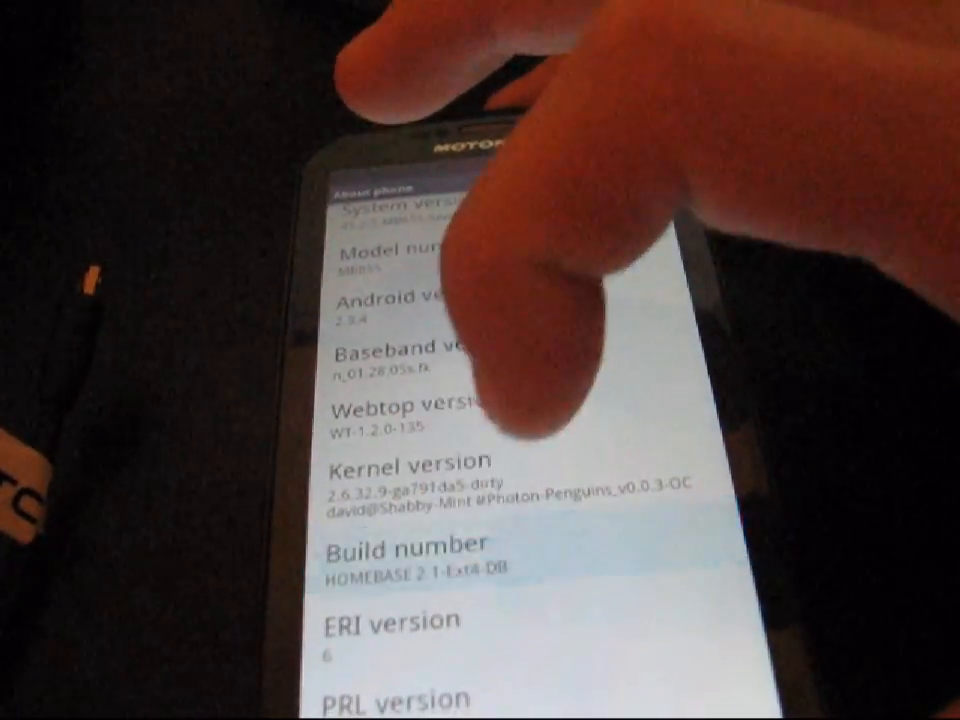
# Choose LauncherPro as the default home app, landing on its circuit-board wallpaper home screen
pyautogui.scroll(-3)
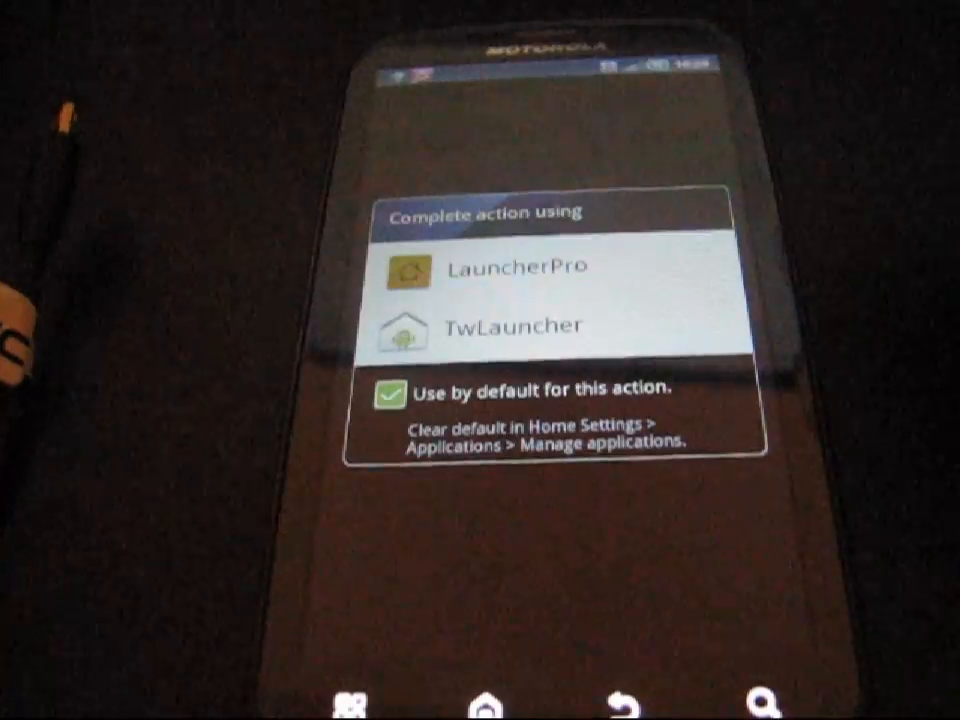
pyautogui.click(512, 326)
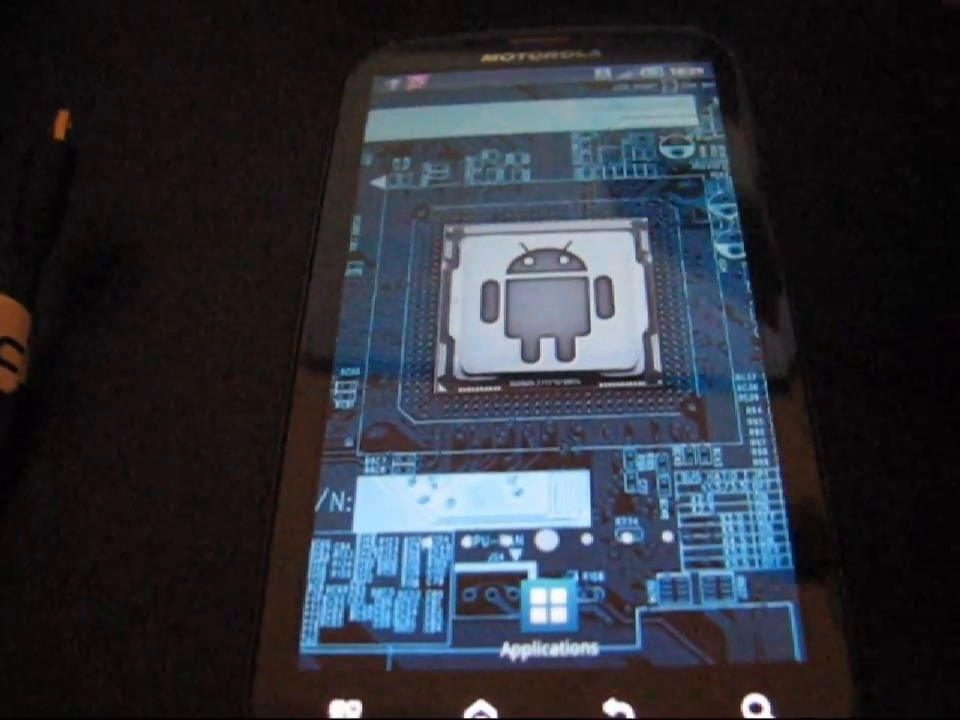